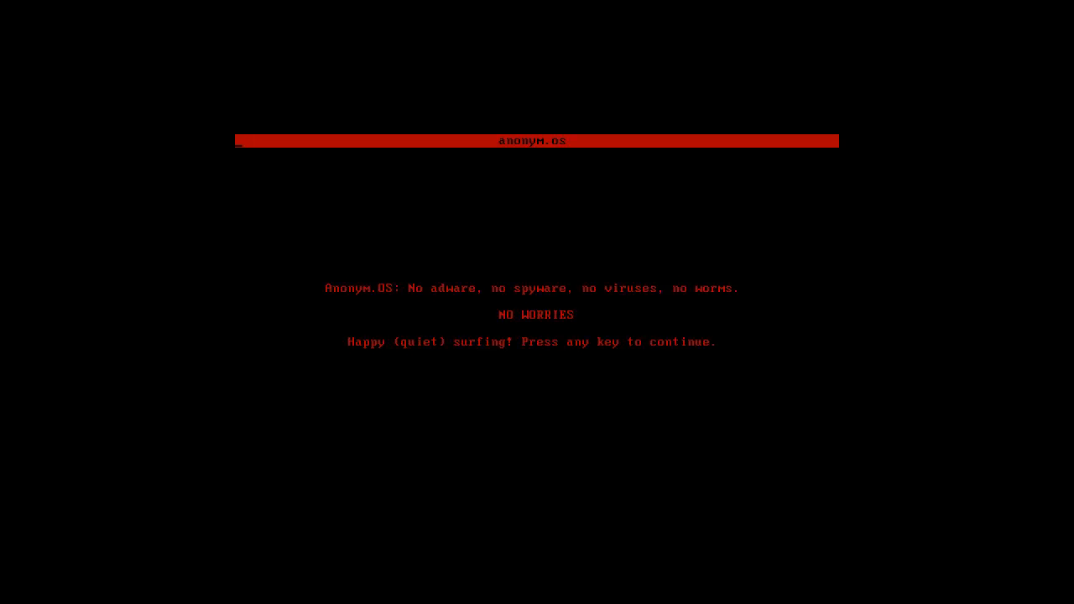
- Dismiss the Anonym.OS welcome splash to reach the one-time password prompt
{"action": "key", "text": "enter"}
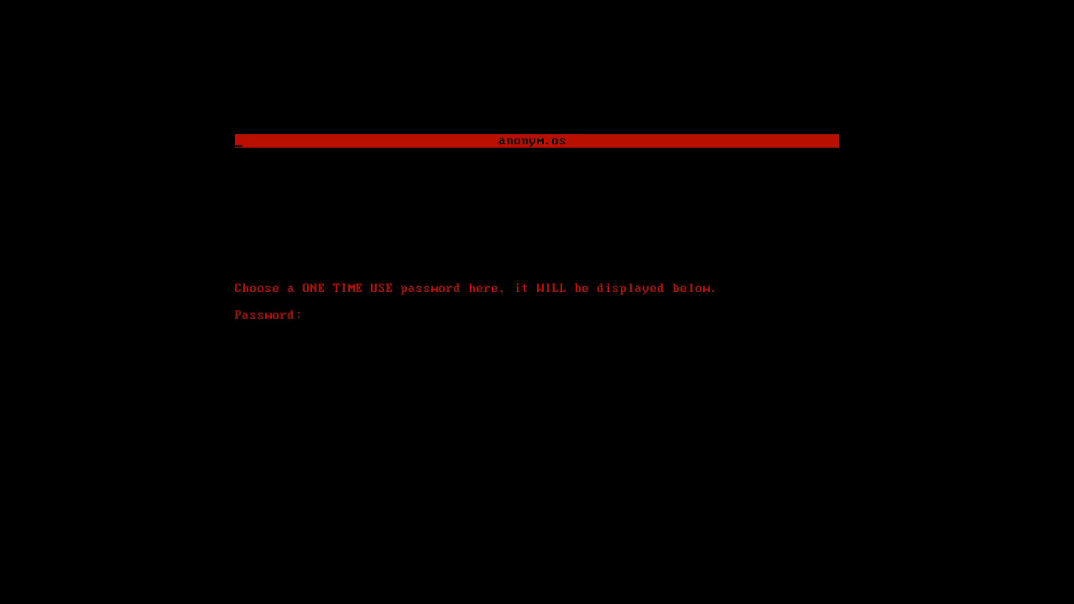
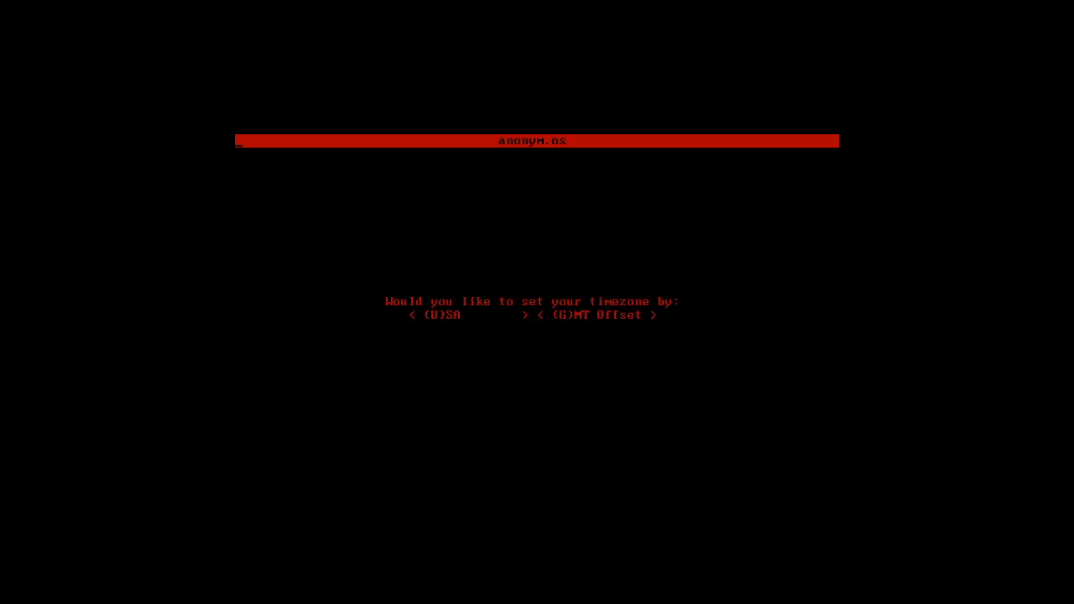
{"action": "left_click", "coordinate": [604, 315]}
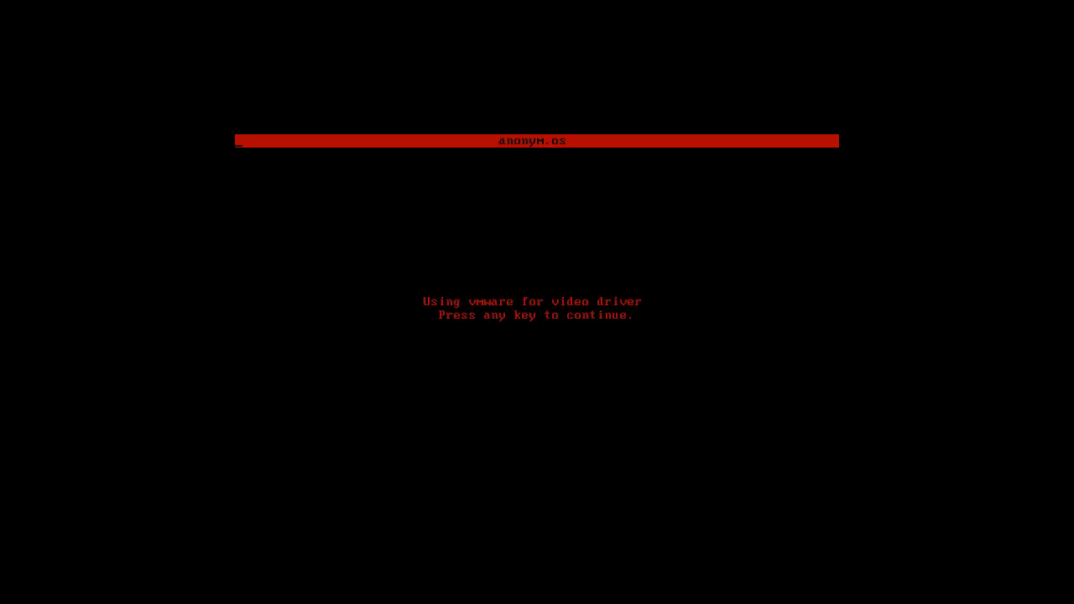
{"action": "key", "text": "enter"}
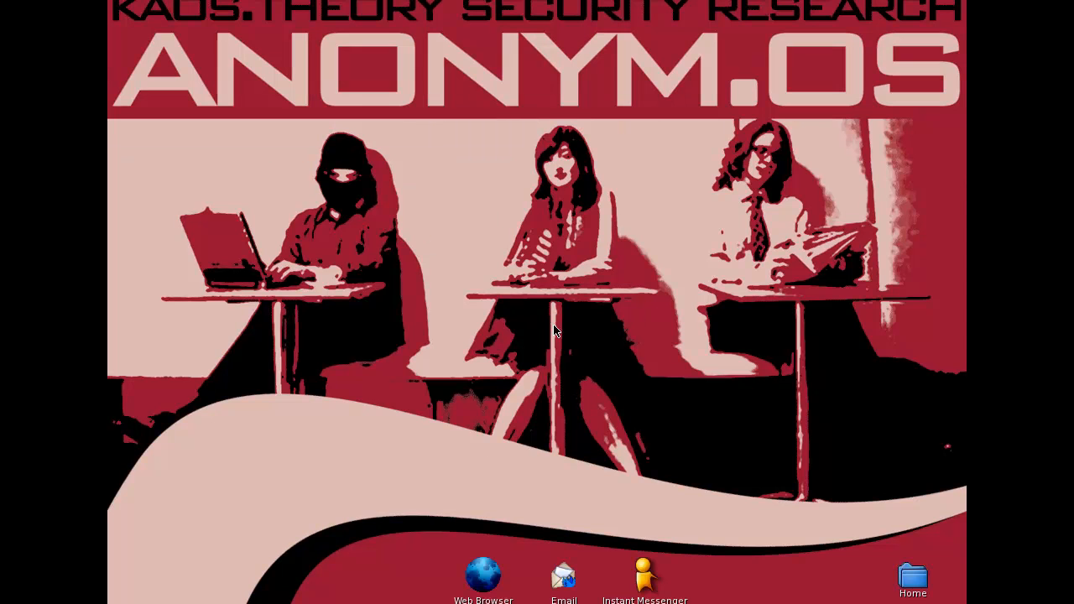
{"action": "mouse_move", "coordinate": [332, 159]}
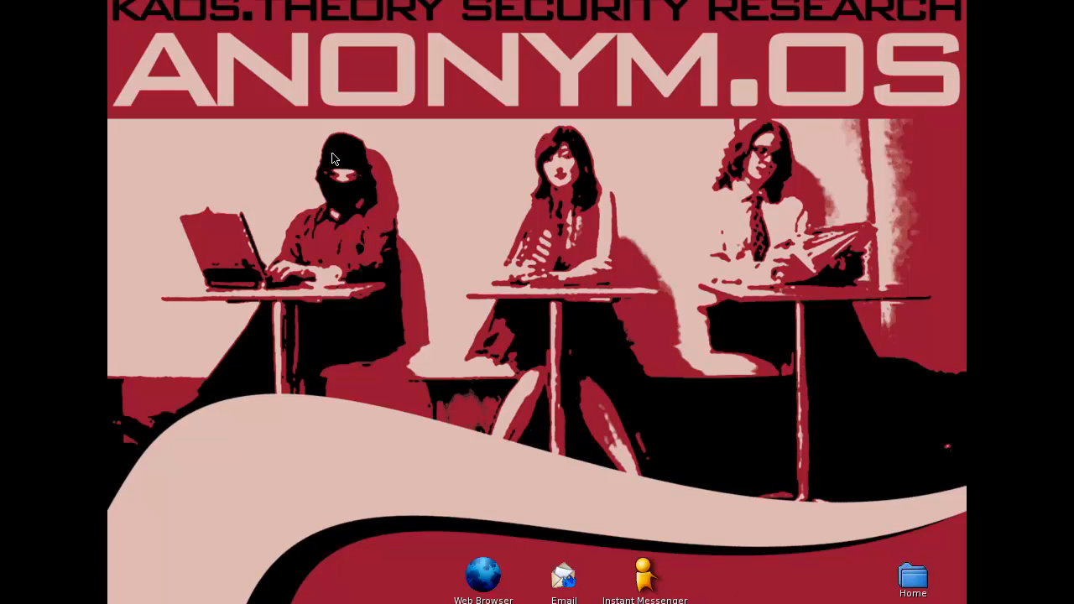
{"action": "mouse_move", "coordinate": [277, 195]}
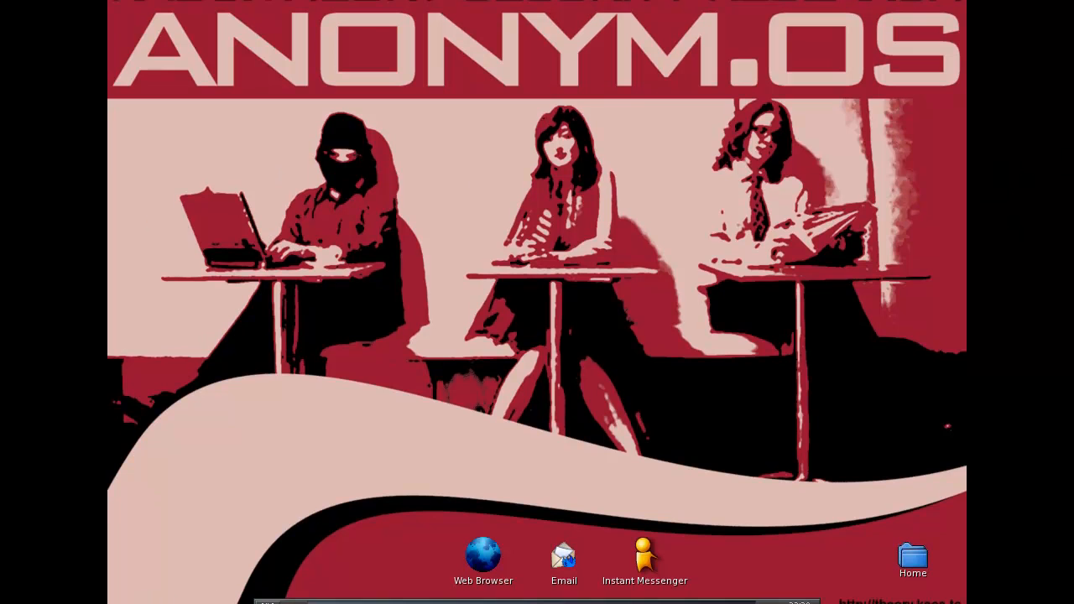
{"action": "right_click", "coordinate": [327, 470]}
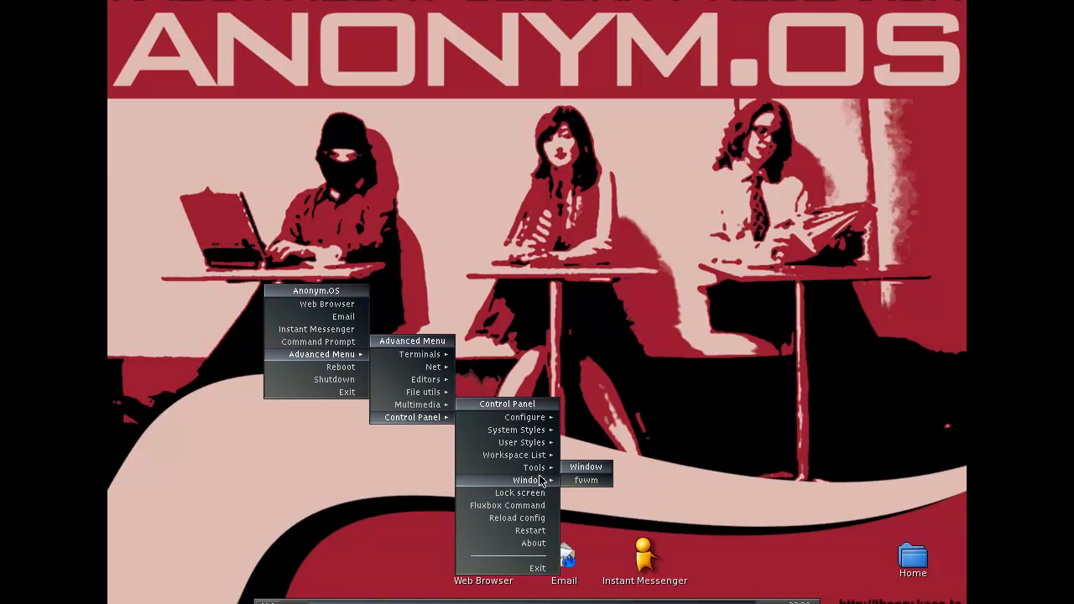
{"action": "mouse_move", "coordinate": [533, 467]}
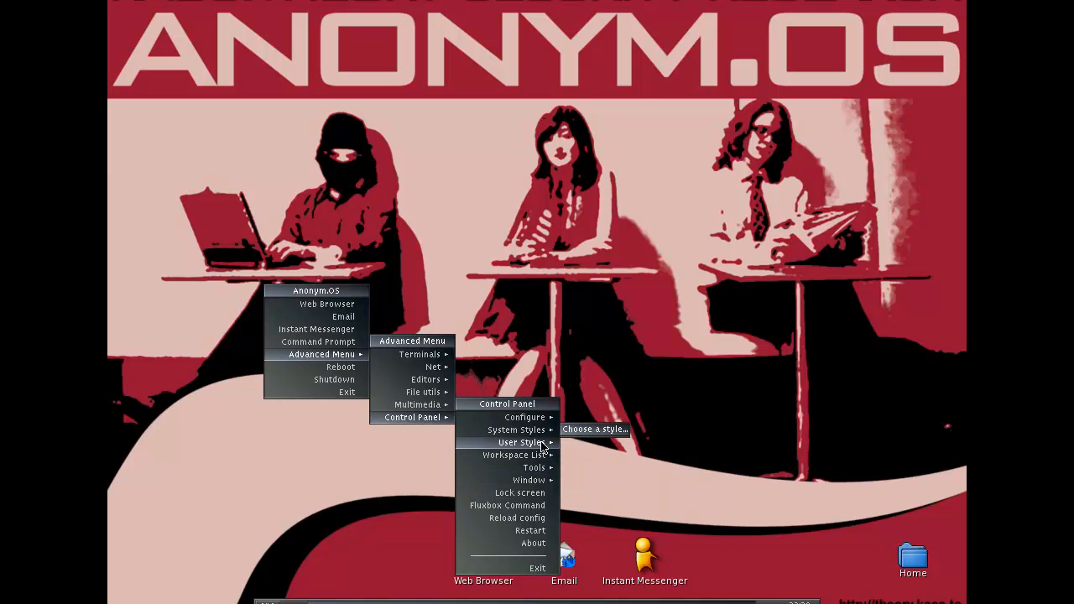
{"action": "left_click", "coordinate": [524, 416]}
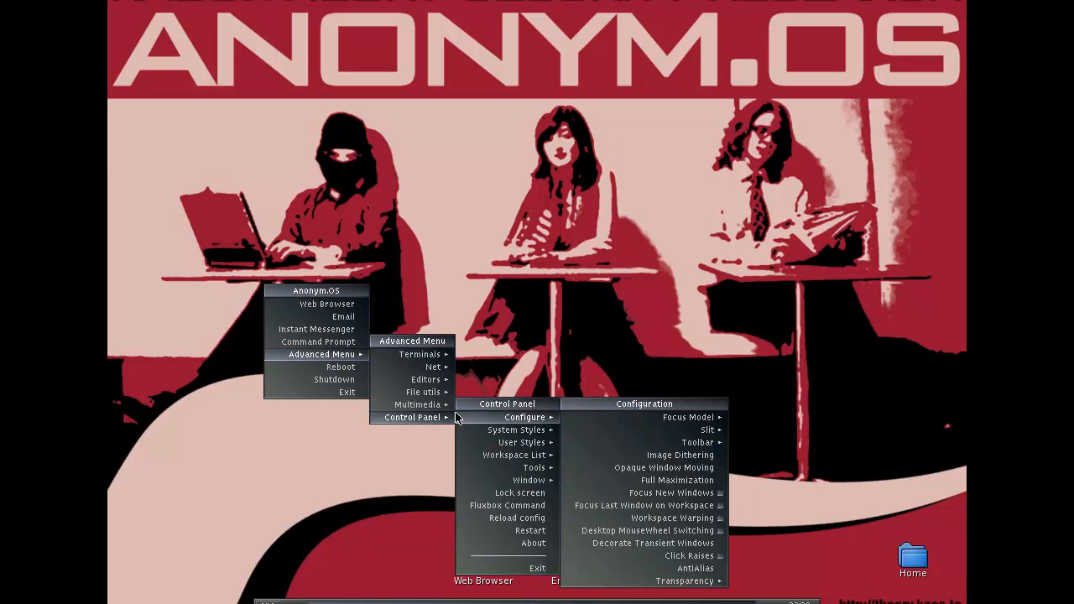
{"action": "mouse_move", "coordinate": [493, 417]}
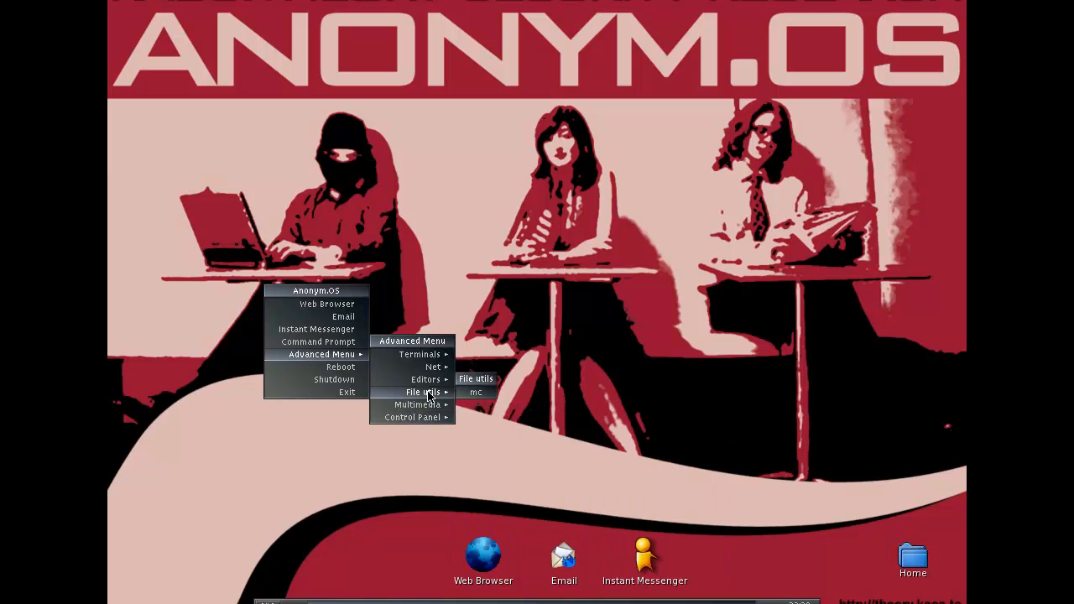
{"action": "mouse_move", "coordinate": [417, 404]}
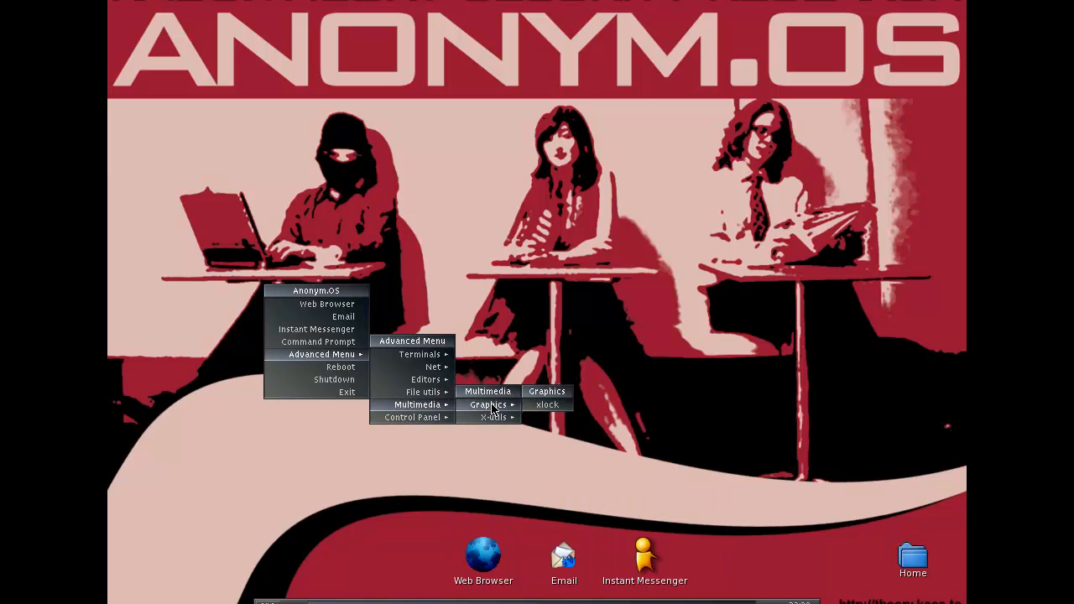
{"action": "mouse_move", "coordinate": [433, 365]}
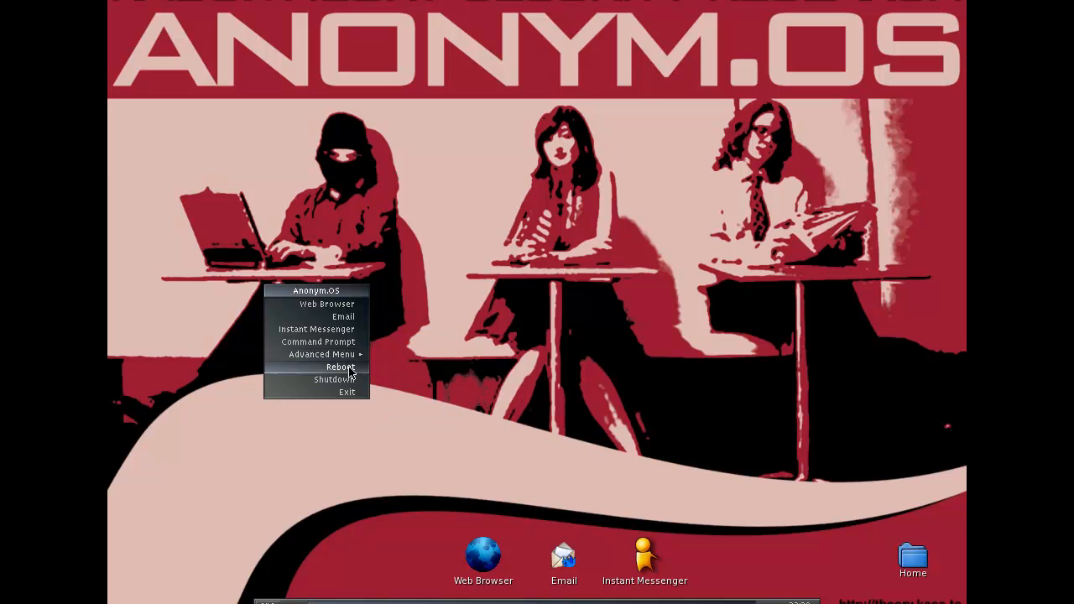
{"action": "mouse_move", "coordinate": [342, 315]}
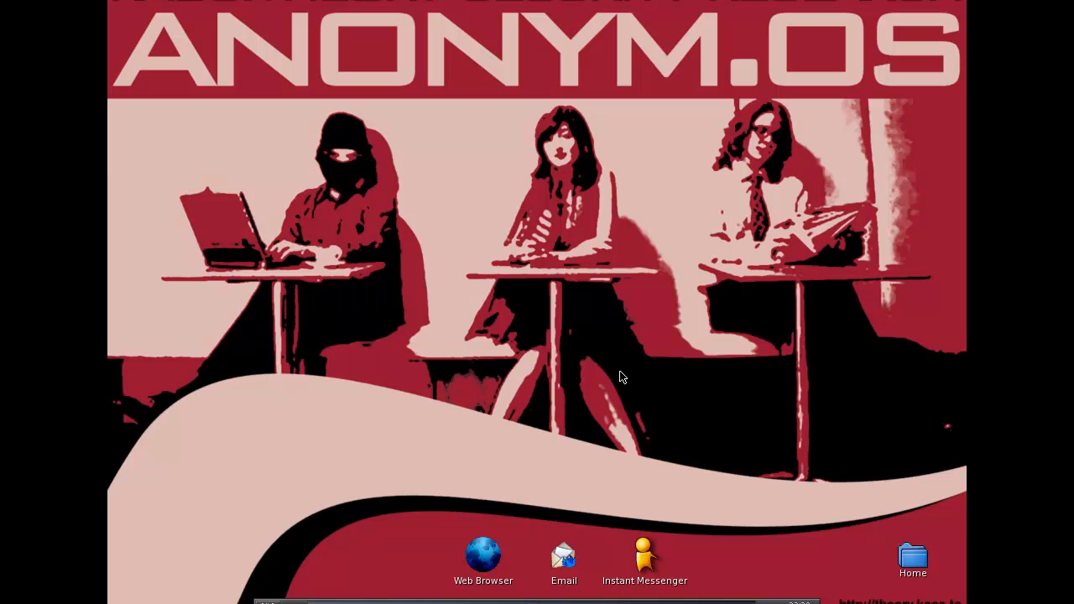
{"action": "mouse_move", "coordinate": [386, 311]}
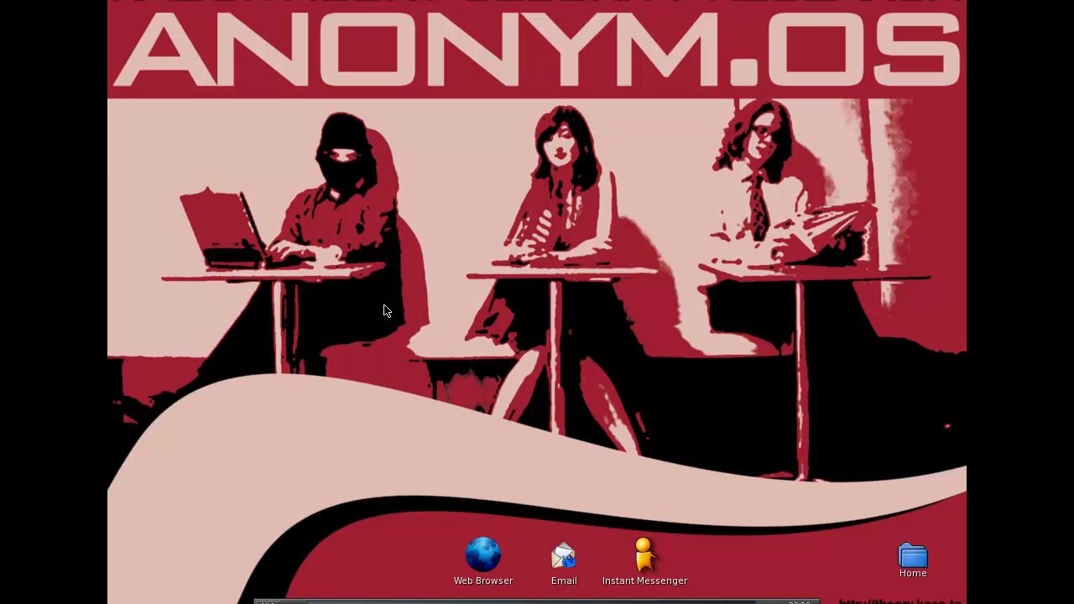
{"action": "right_click", "coordinate": [385, 310]}
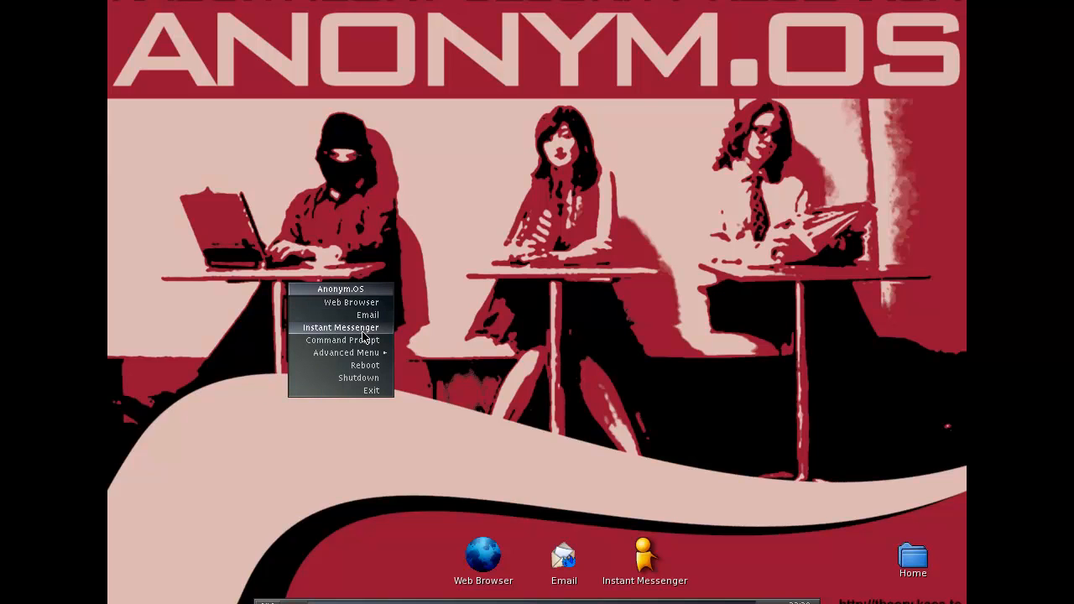
{"action": "mouse_move", "coordinate": [351, 302]}
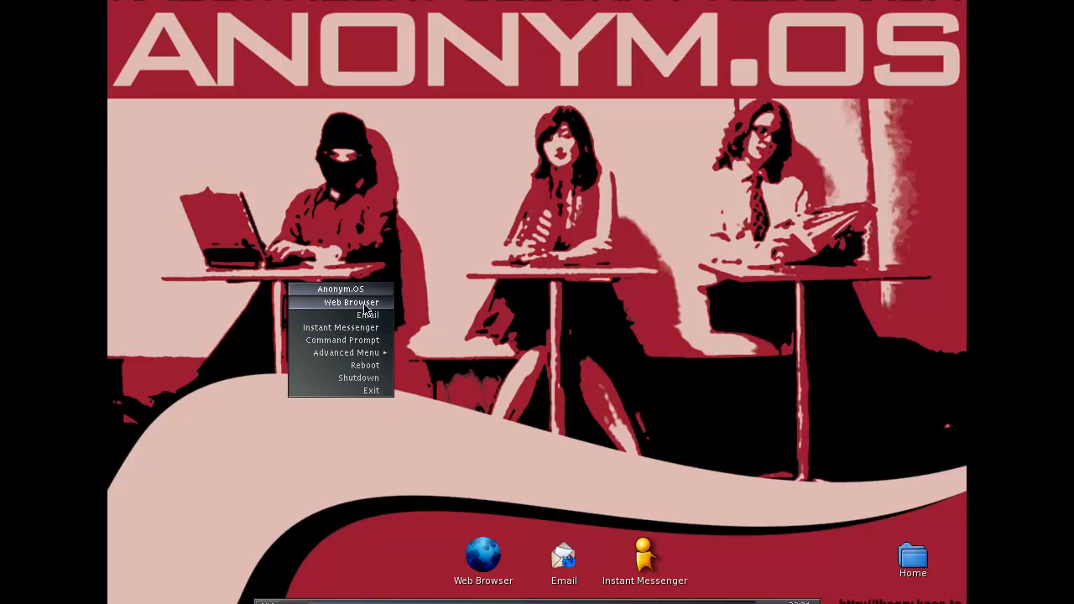
{"action": "mouse_move", "coordinate": [470, 339]}
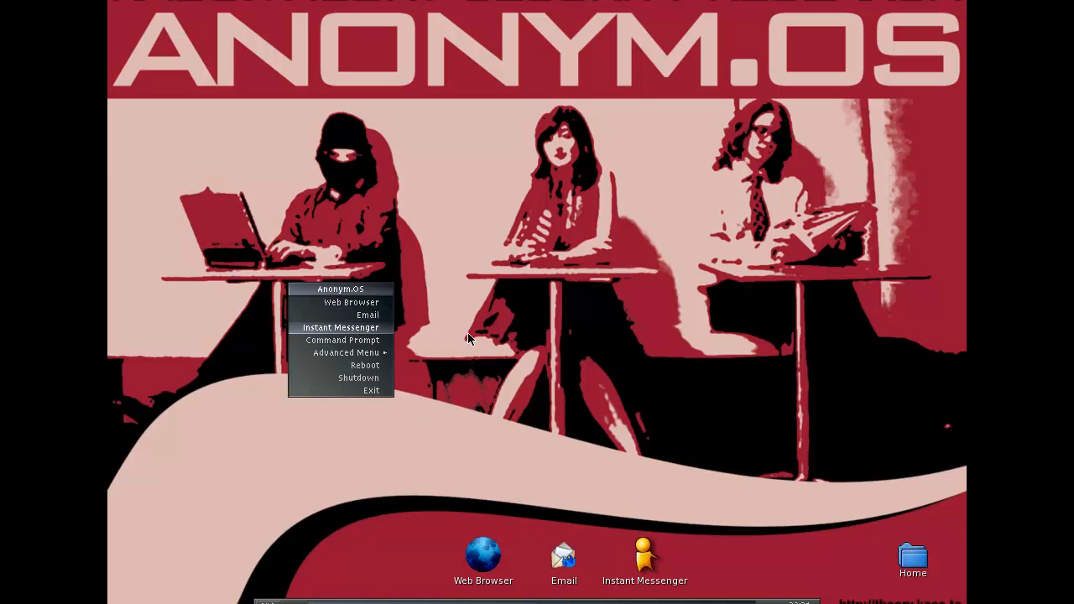
{"action": "left_click", "coordinate": [495, 338]}
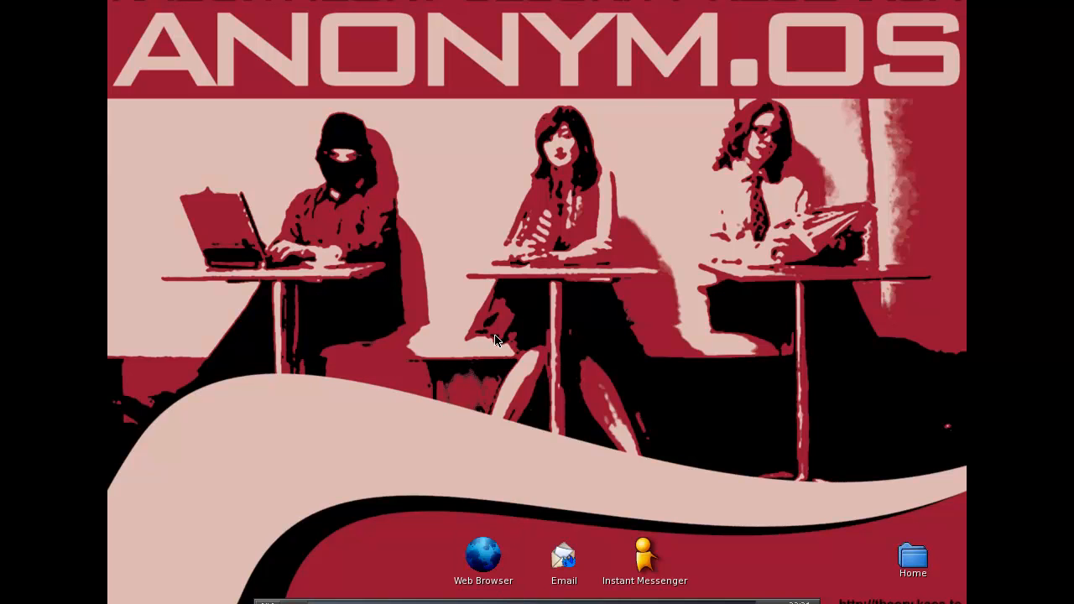
{"action": "mouse_move", "coordinate": [490, 347]}
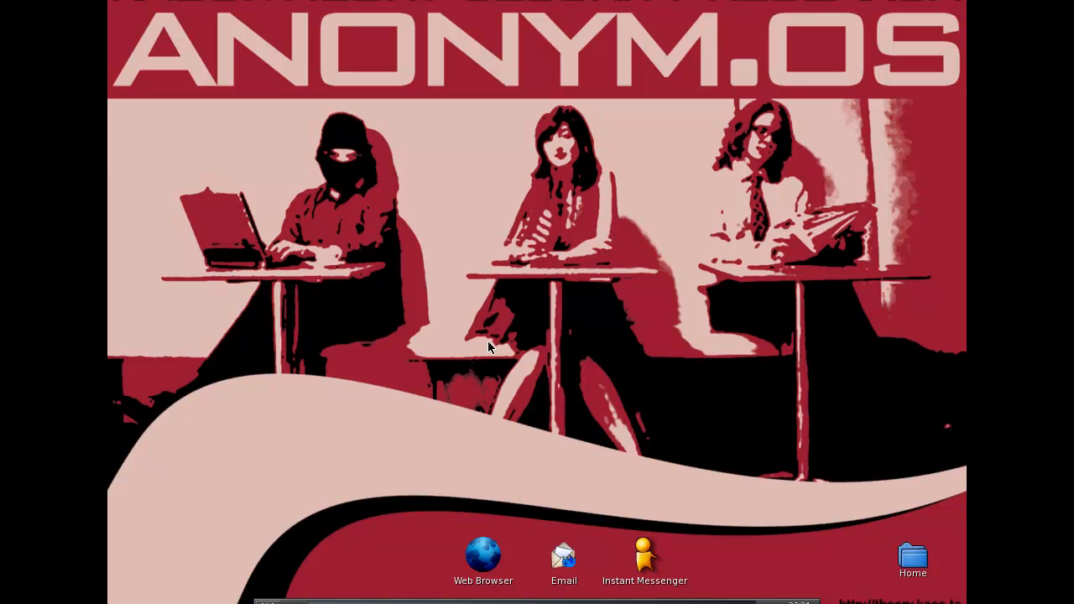
{"action": "mouse_move", "coordinate": [463, 372]}
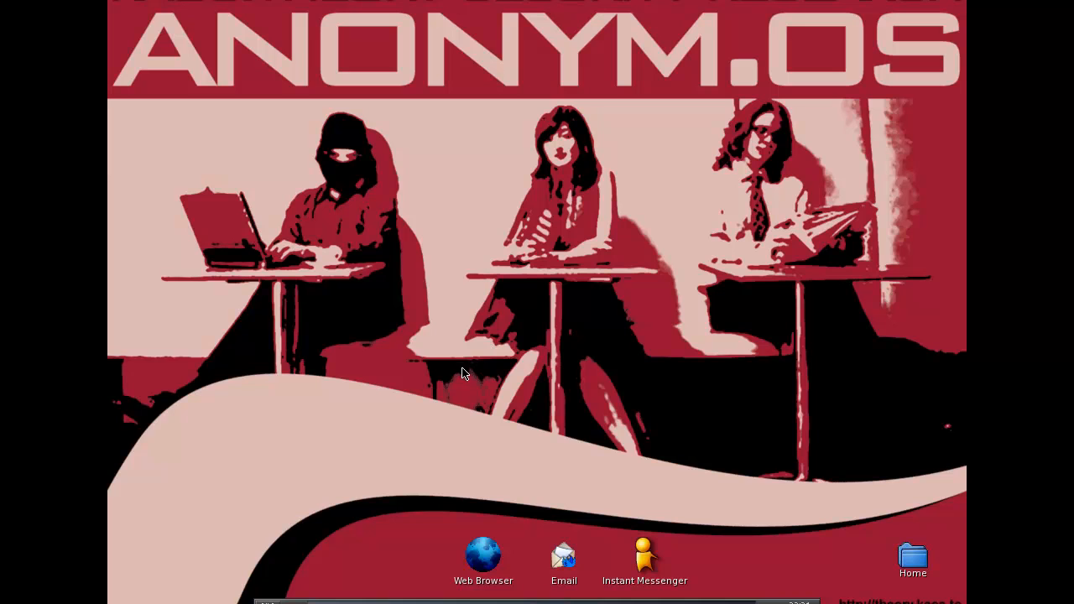
{"action": "mouse_move", "coordinate": [423, 379]}
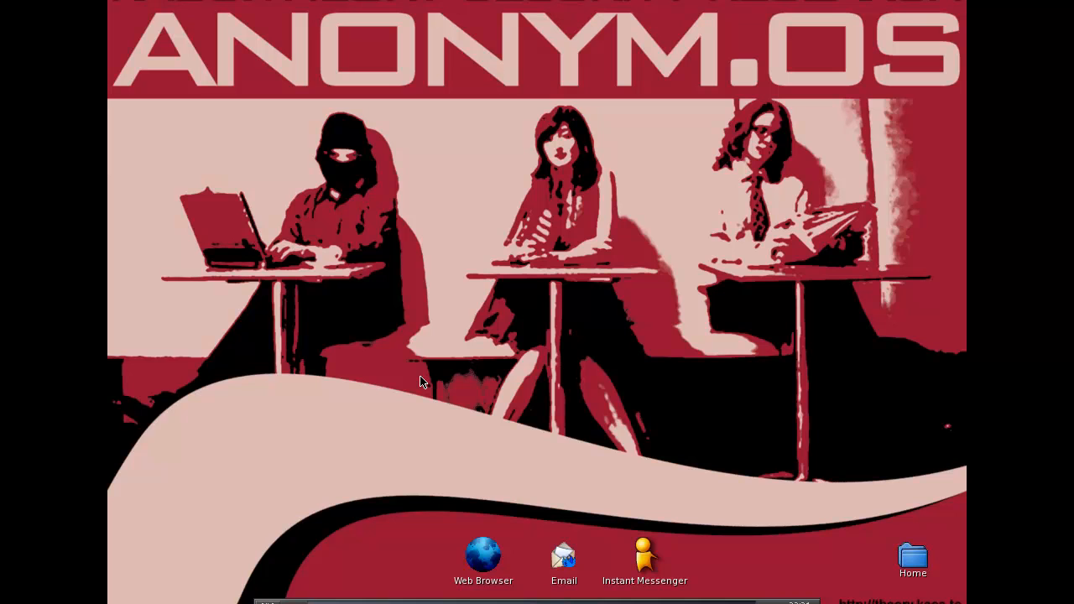
{"action": "mouse_move", "coordinate": [483, 570]}
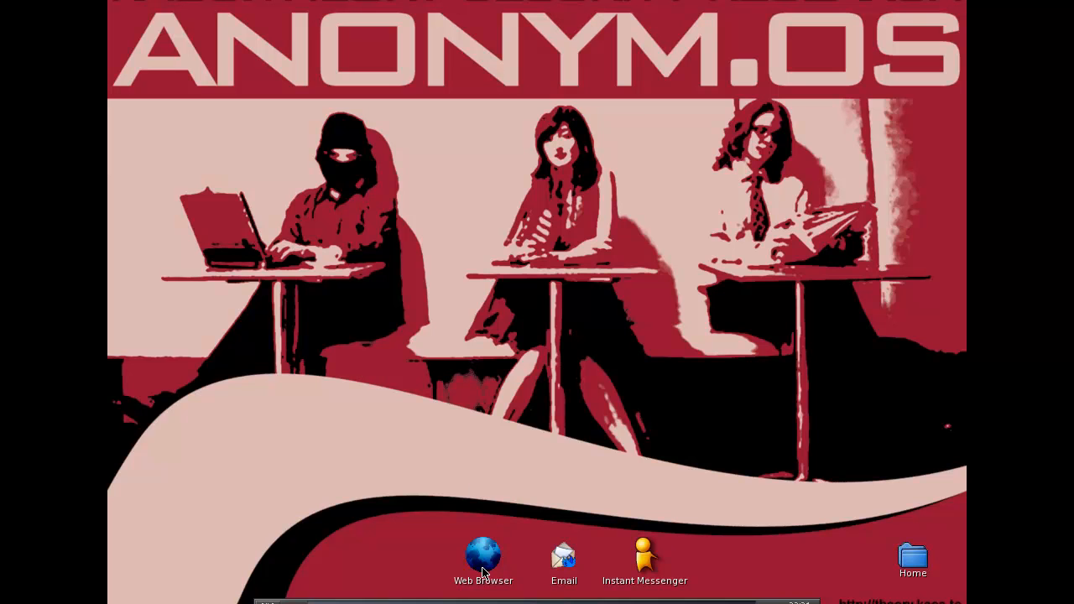
- Start the web browser from its desktop item after viewing its context menu
{"action": "left_click", "coordinate": [483, 557]}
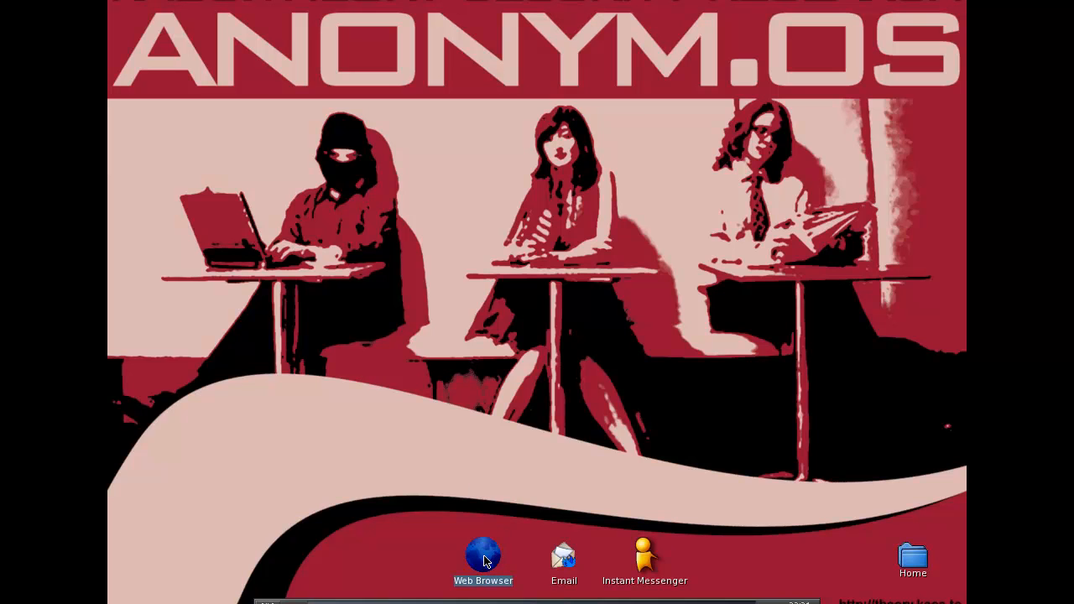
{"action": "right_click", "coordinate": [483, 557]}
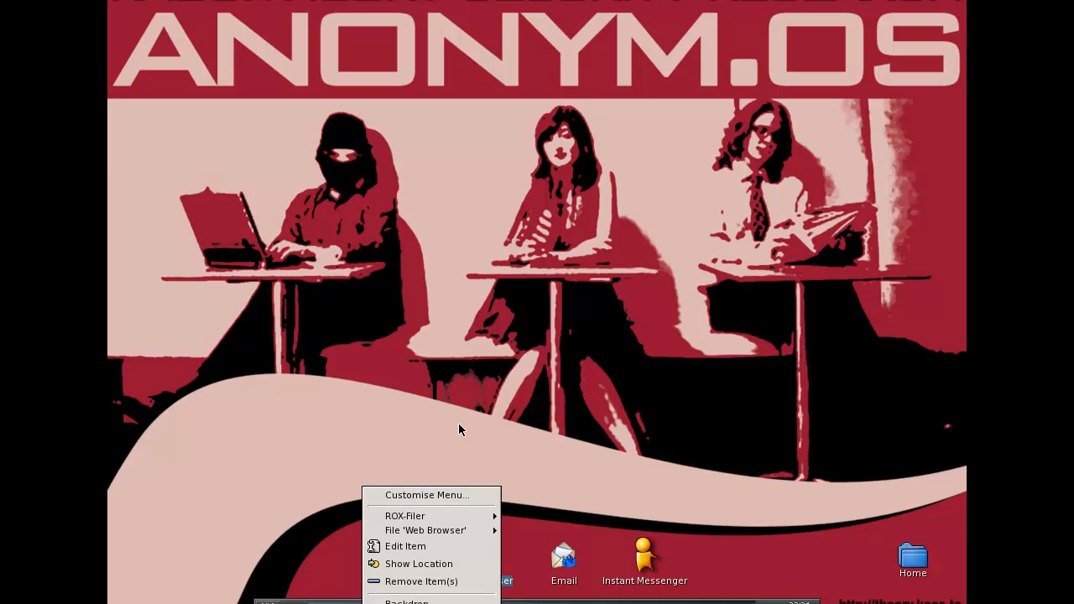
{"action": "mouse_move", "coordinate": [436, 483]}
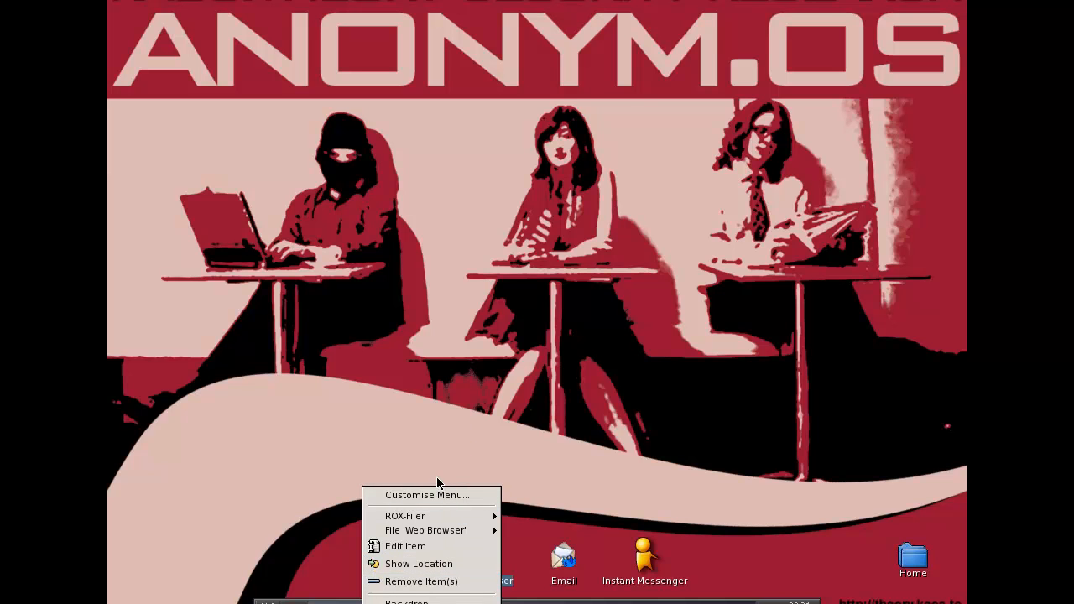
{"action": "left_click", "coordinate": [426, 530]}
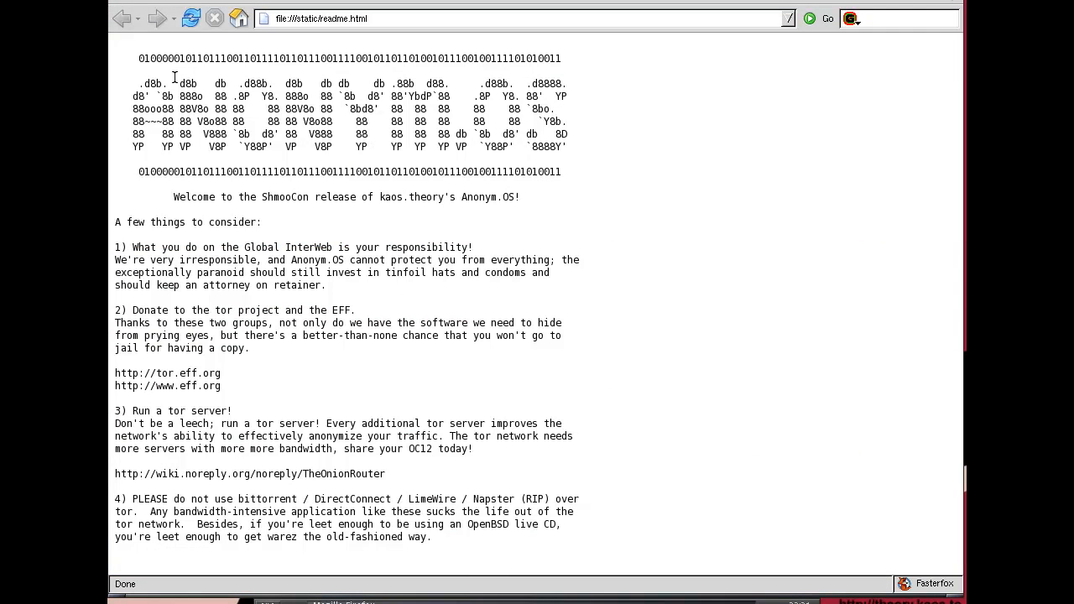
{"action": "mouse_move", "coordinate": [155, 270]}
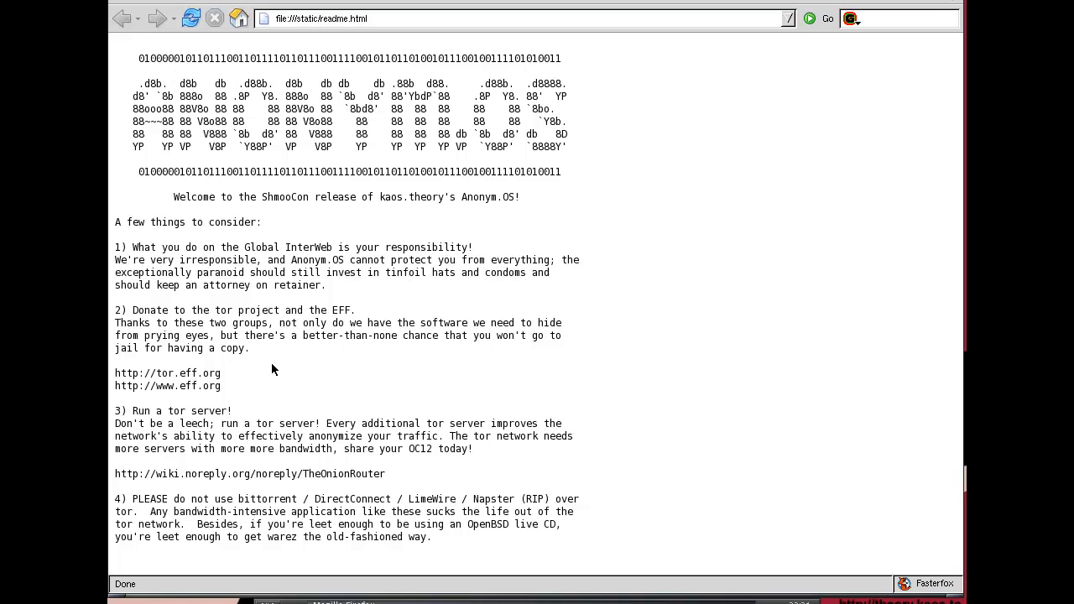
{"action": "mouse_move", "coordinate": [329, 379]}
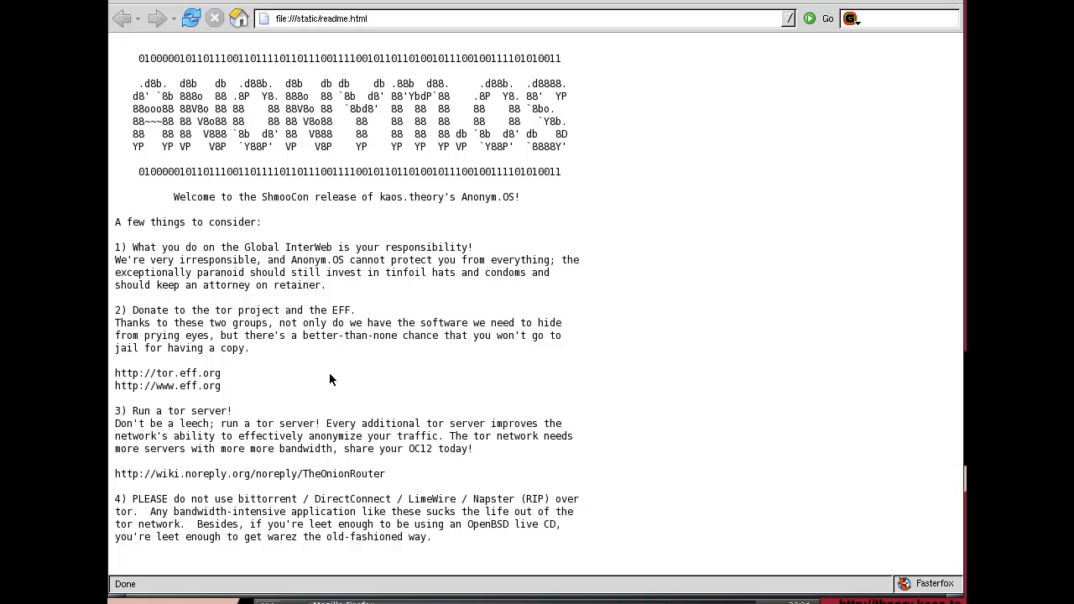
{"action": "mouse_move", "coordinate": [420, 496]}
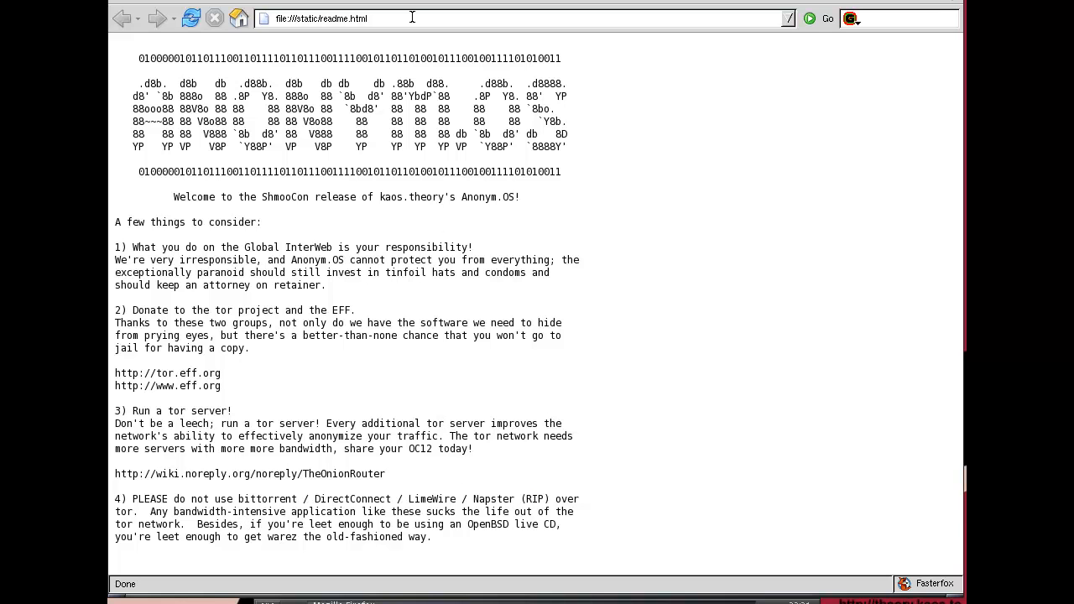
- Submit 'check tor' as the address in the Firefox location bar
{"action": "type", "text": "ch"}
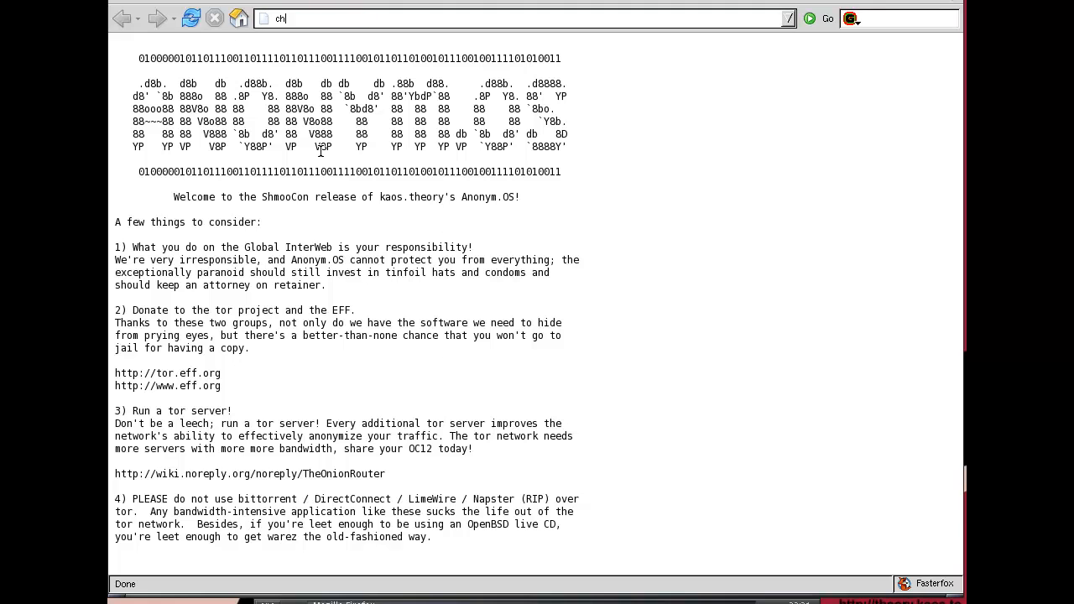
{"action": "type", "text": "check tor"}
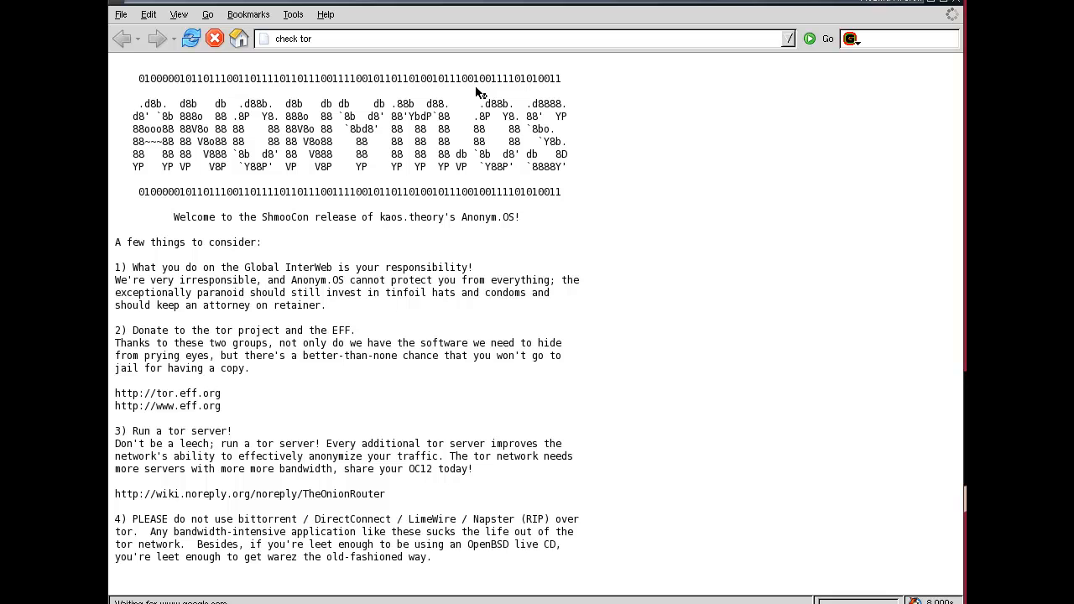
{"action": "left_click", "coordinate": [325, 13]}
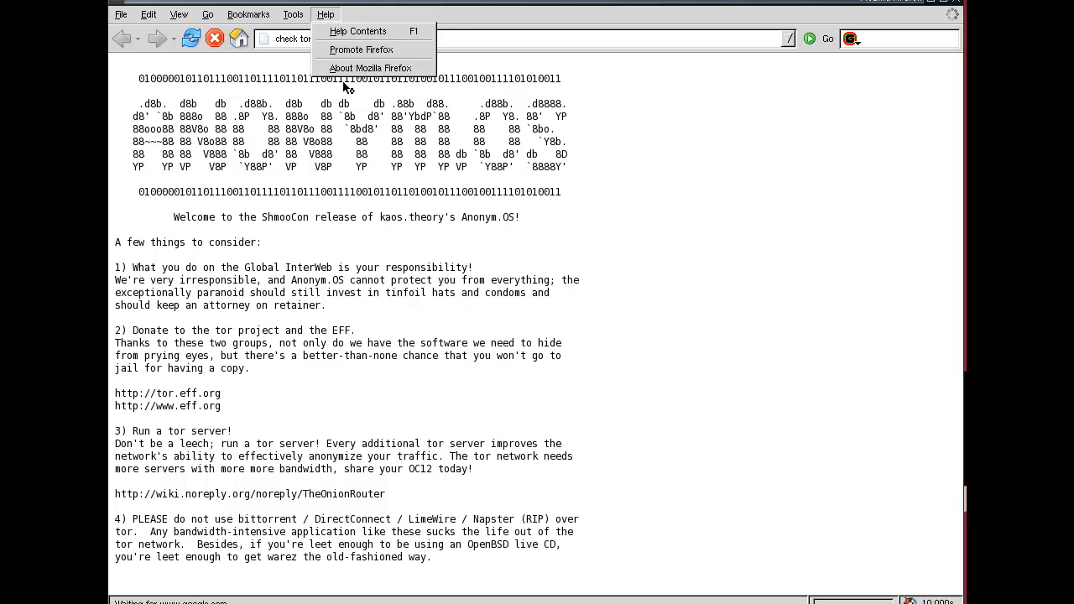
{"action": "left_click", "coordinate": [423, 312]}
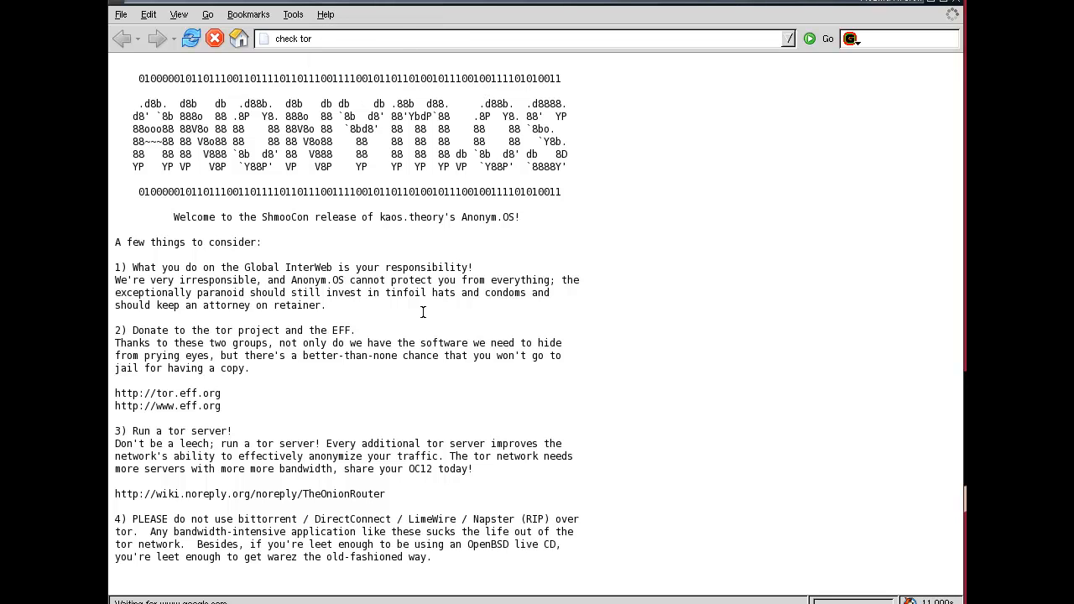
{"action": "mouse_move", "coordinate": [429, 316]}
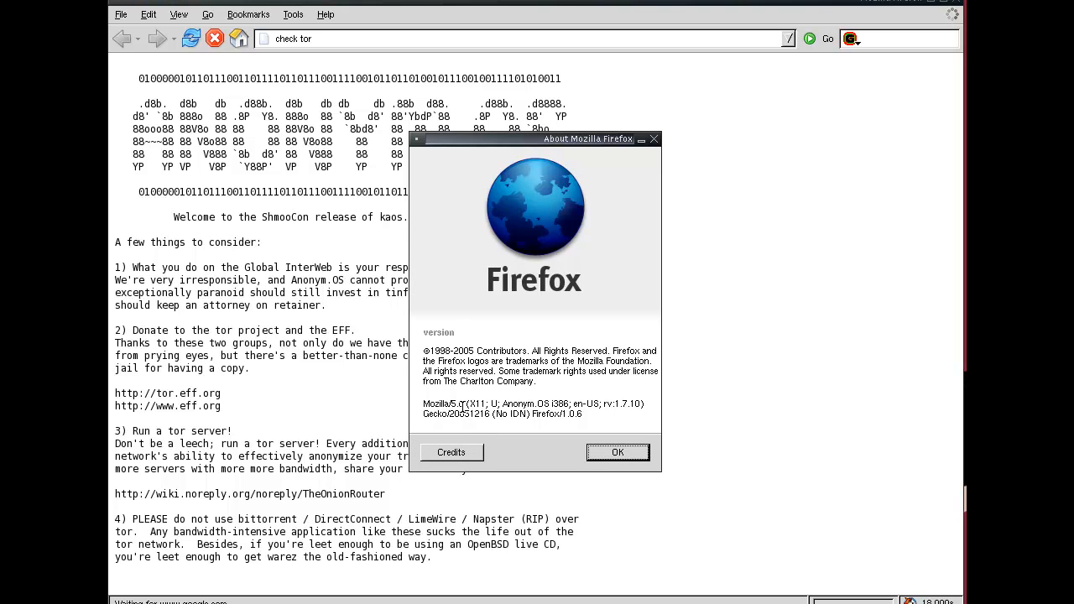
{"action": "mouse_move", "coordinate": [490, 339]}
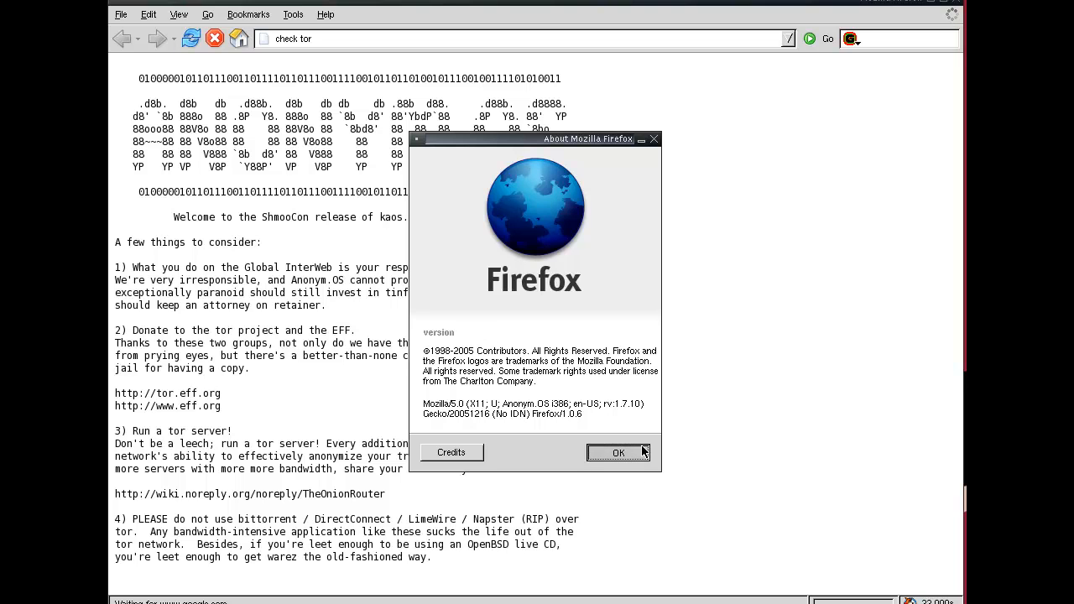
{"action": "double_click", "coordinate": [571, 413]}
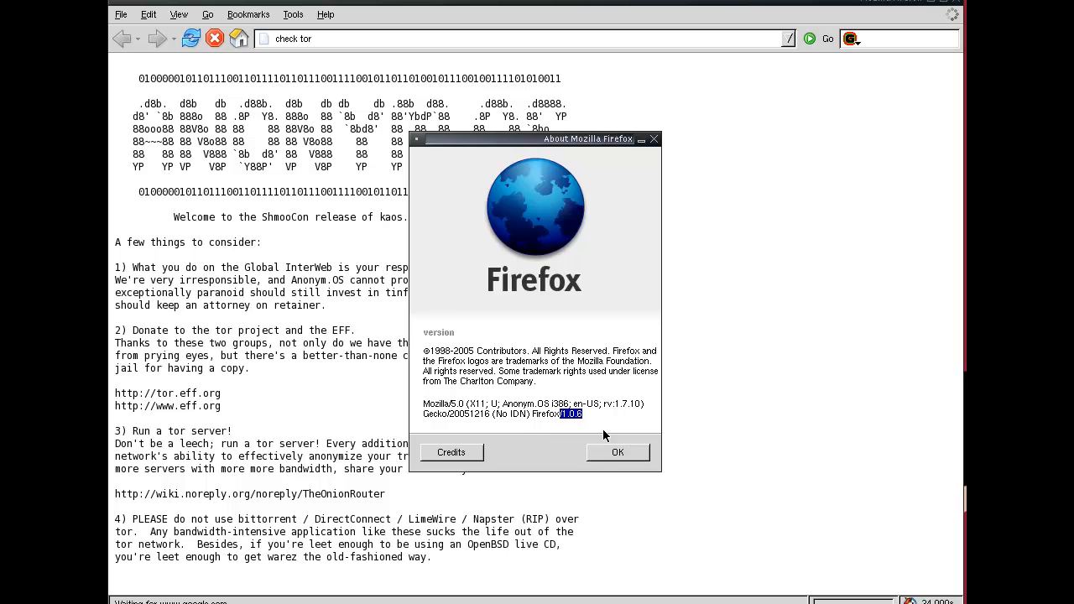
{"action": "left_click", "coordinate": [617, 453]}
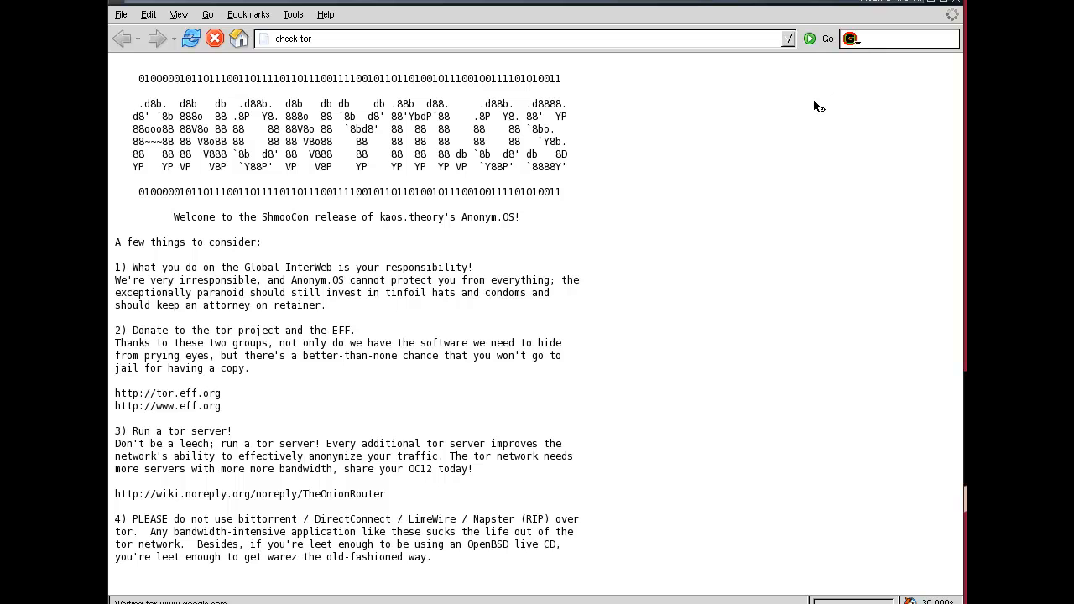
- Run 'check tor' as a web search from the Google search box
{"action": "type", "text": "check tor"}
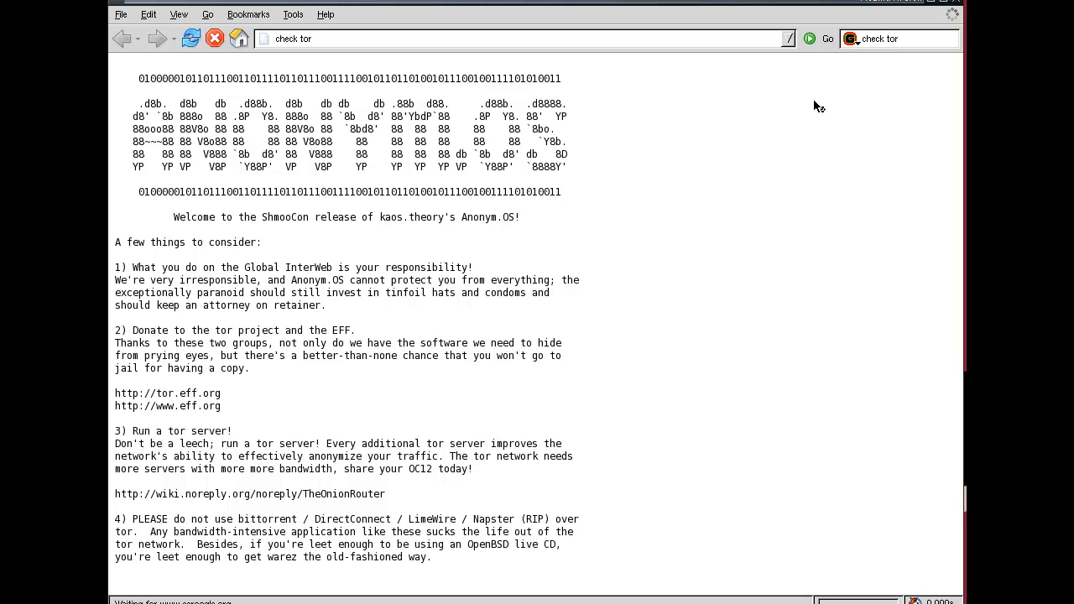
{"action": "mouse_move", "coordinate": [577, 222]}
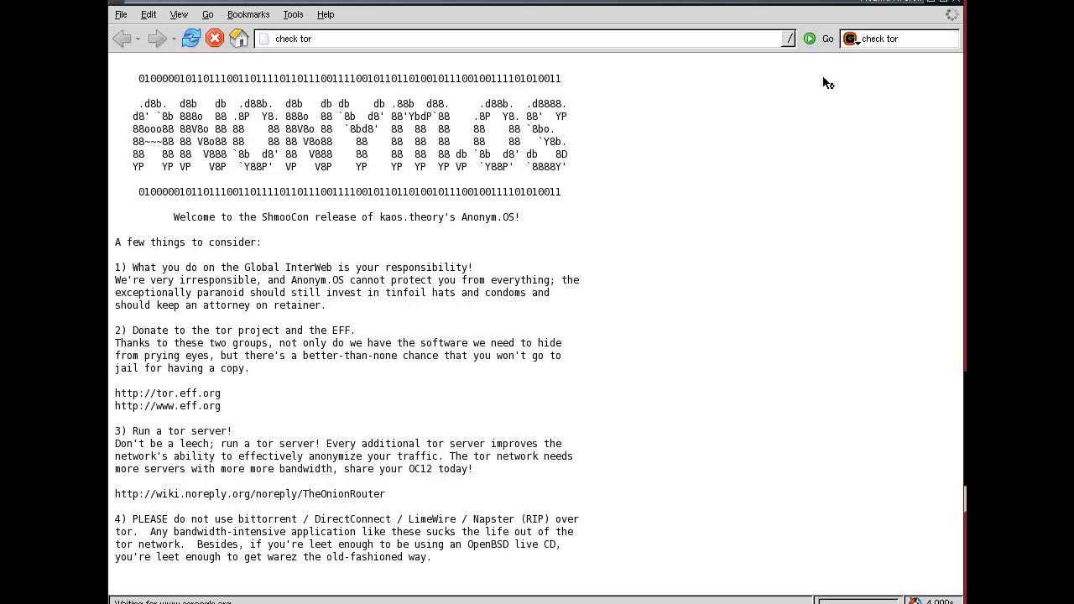
{"action": "left_click", "coordinate": [898, 39]}
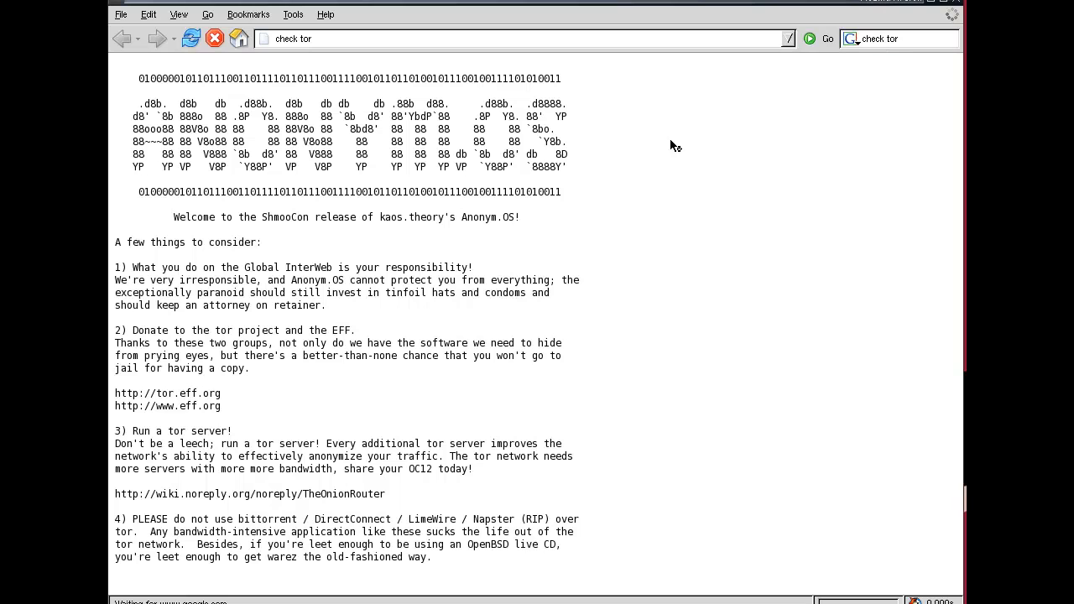
{"action": "mouse_move", "coordinate": [433, 265]}
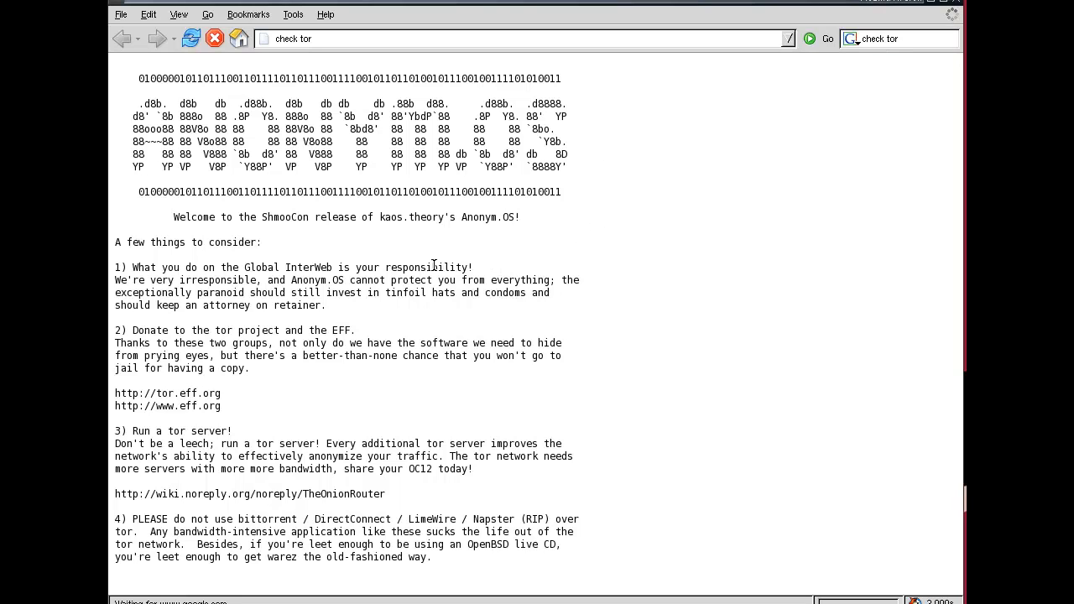
{"action": "mouse_move", "coordinate": [458, 252]}
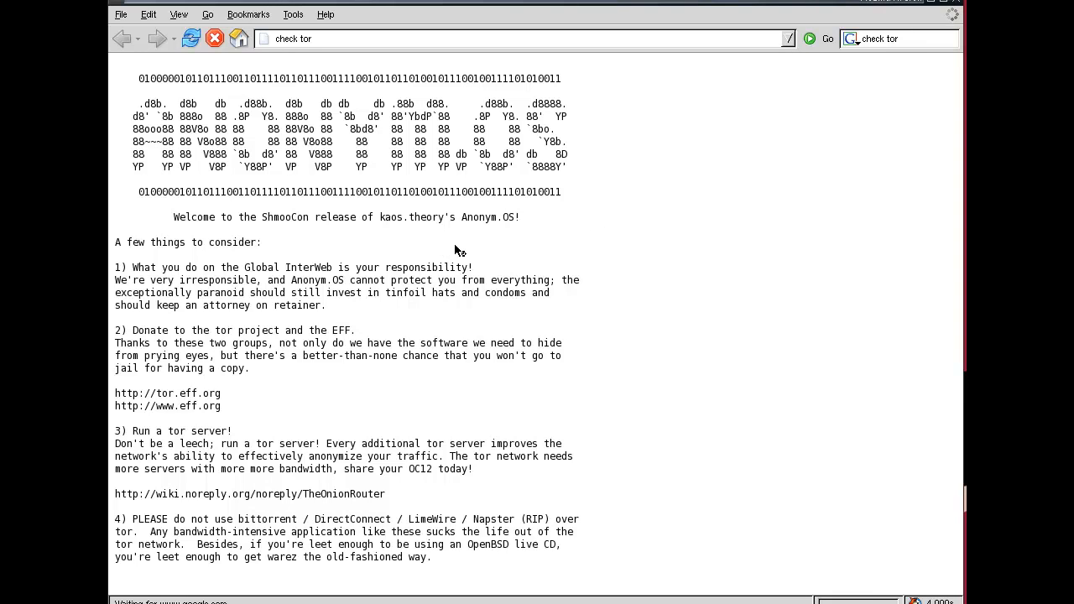
{"action": "mouse_move", "coordinate": [577, 327]}
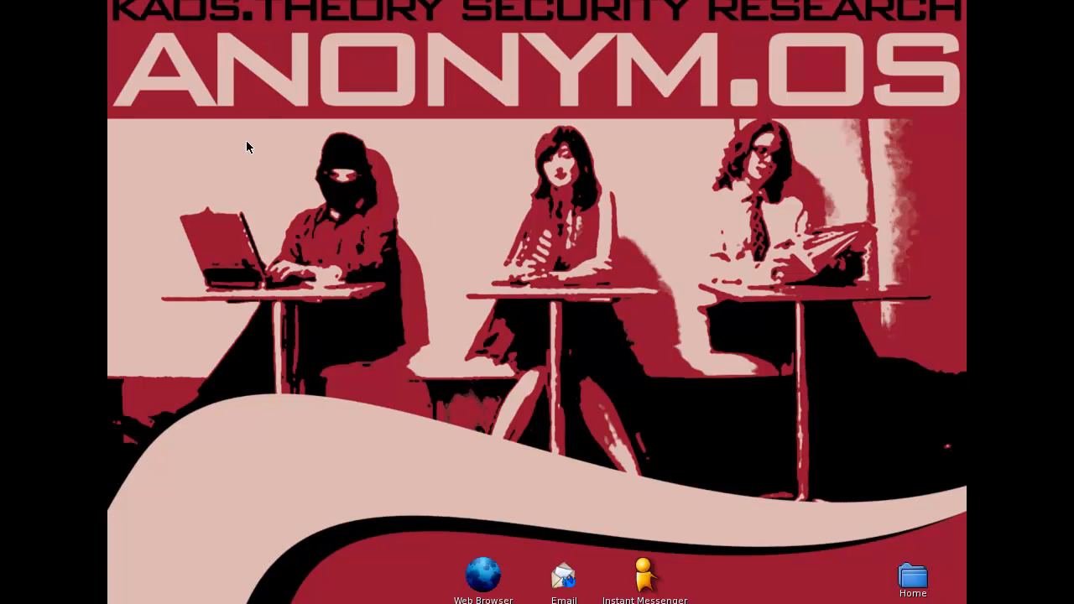
{"action": "mouse_move", "coordinate": [436, 300]}
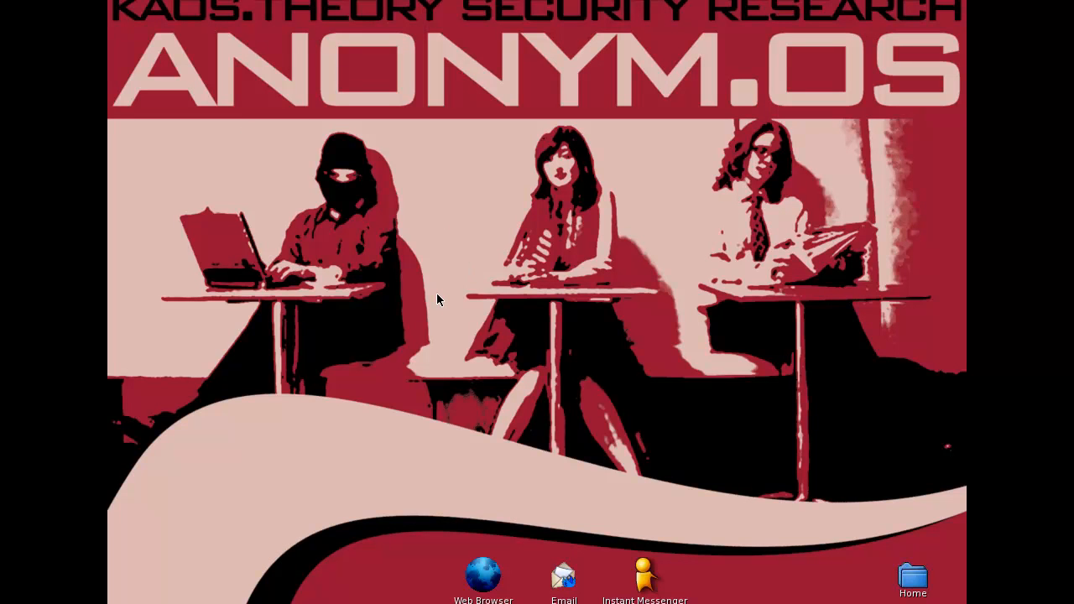